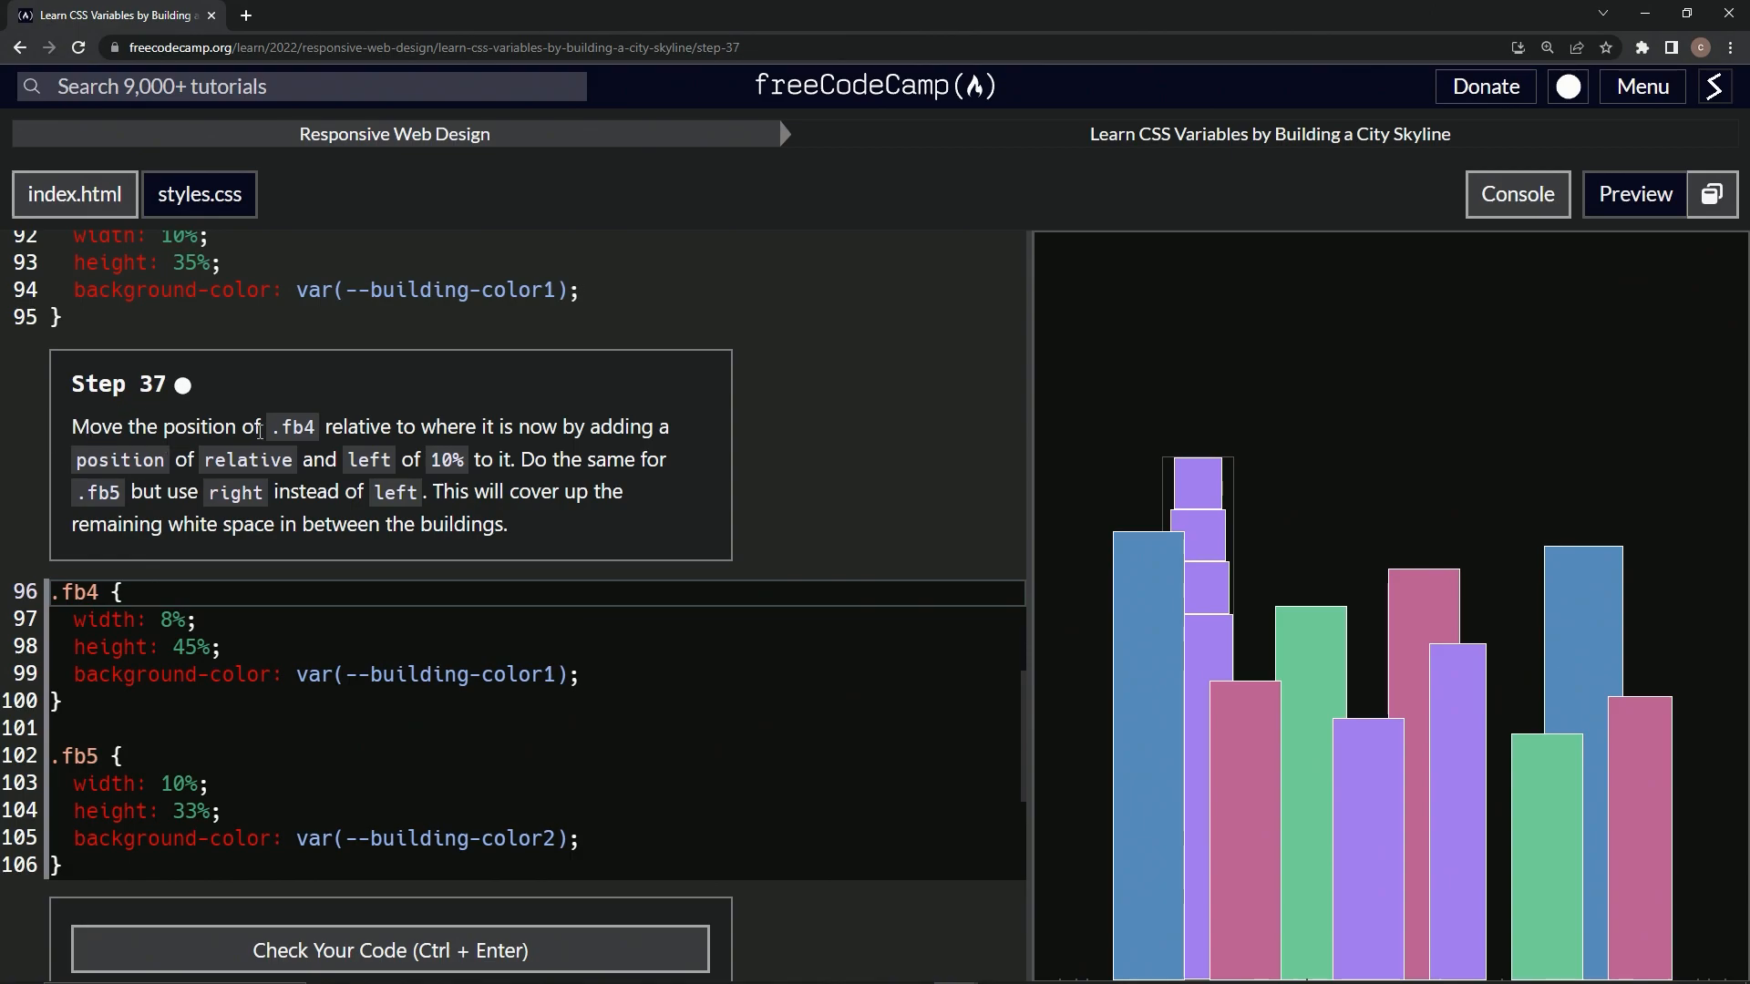
mouse_move(547, 435)
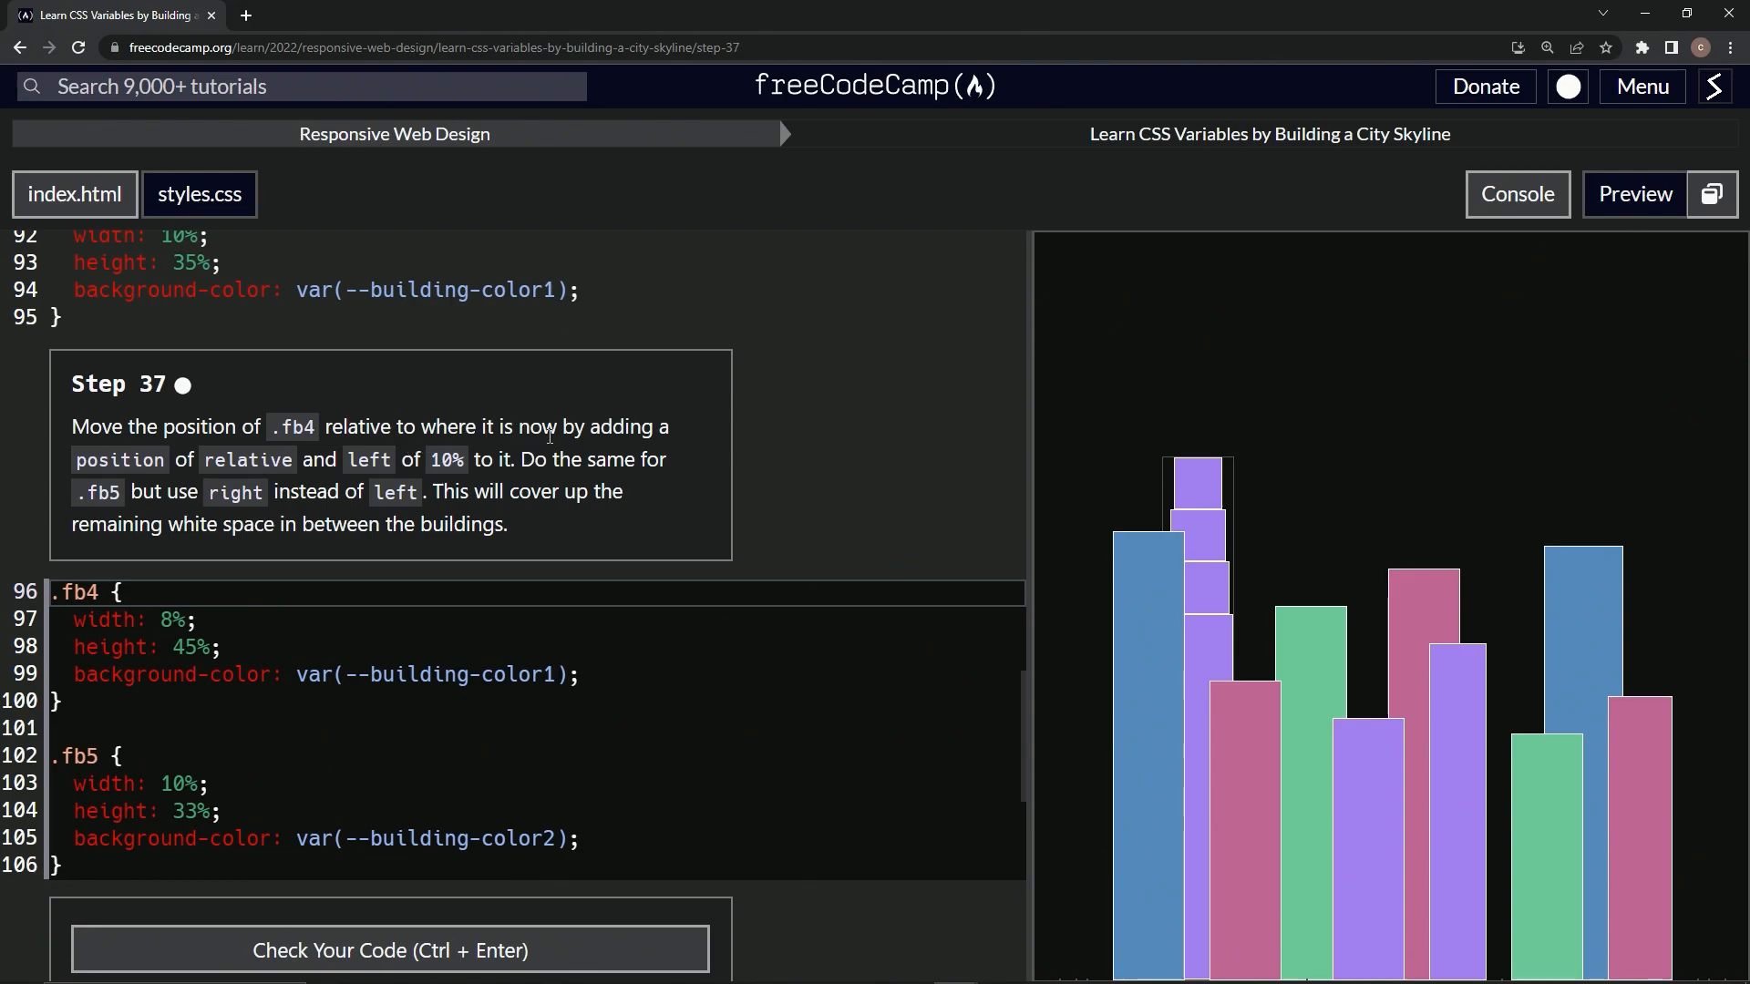